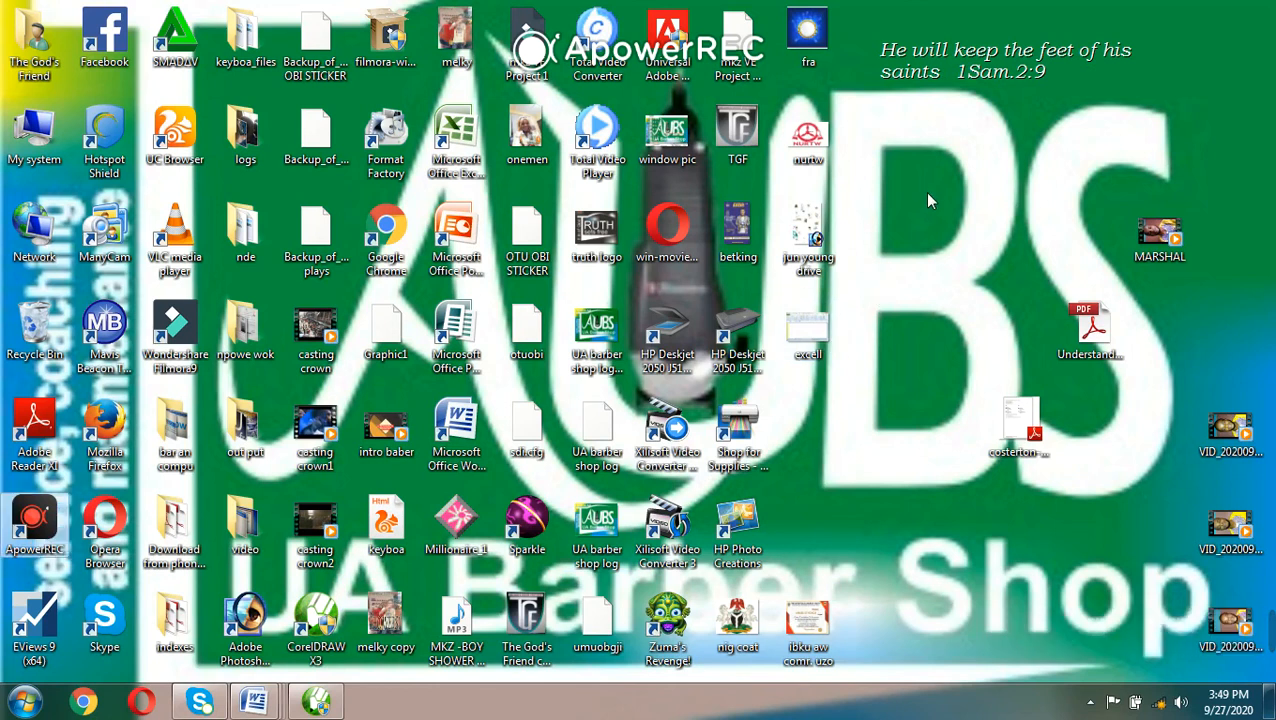
Step: Bring up the desktop context menu to reach Personalize
right_click(928, 200)
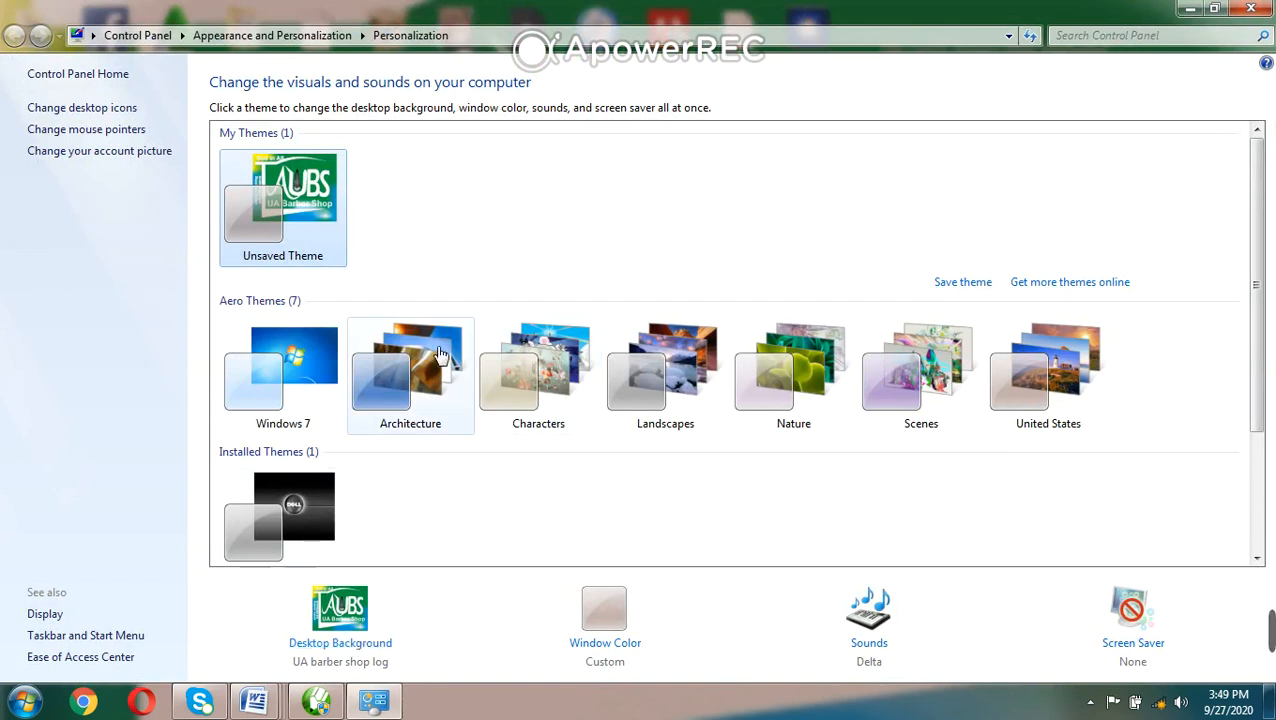
Step: Apply the Architecture theme, then the United States Aero theme
left_click(410, 376)
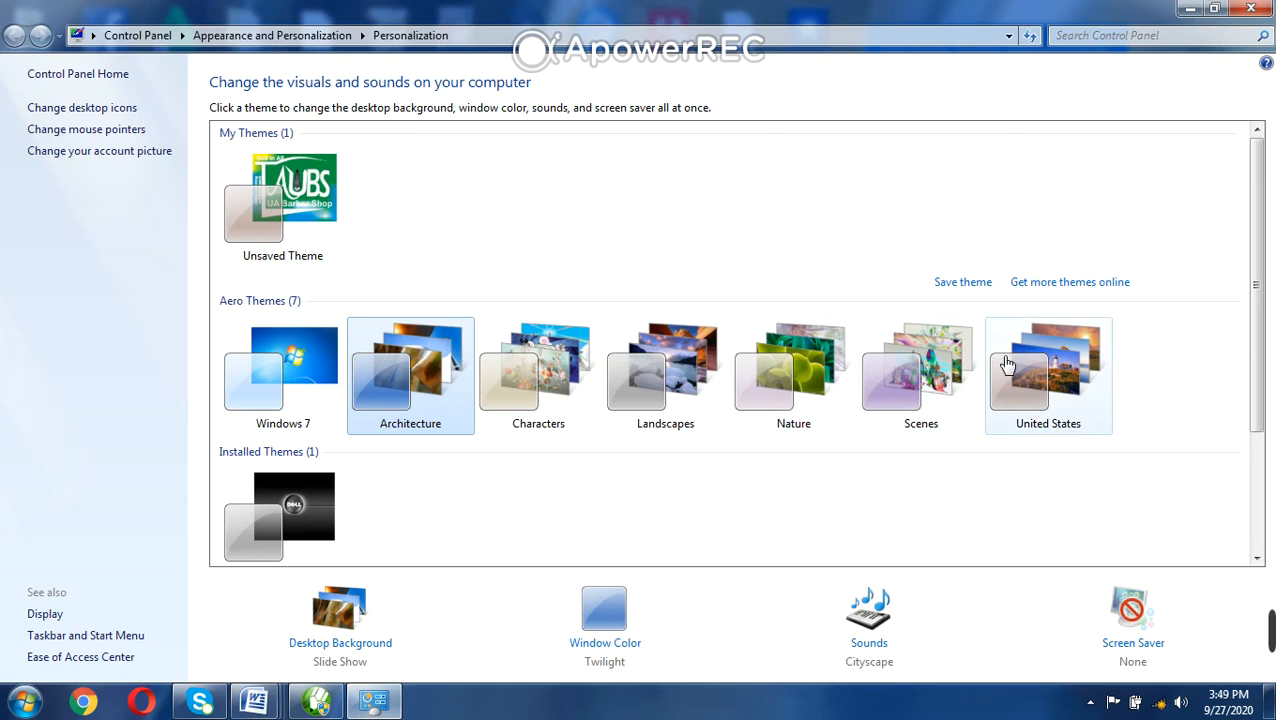
left_click(1048, 376)
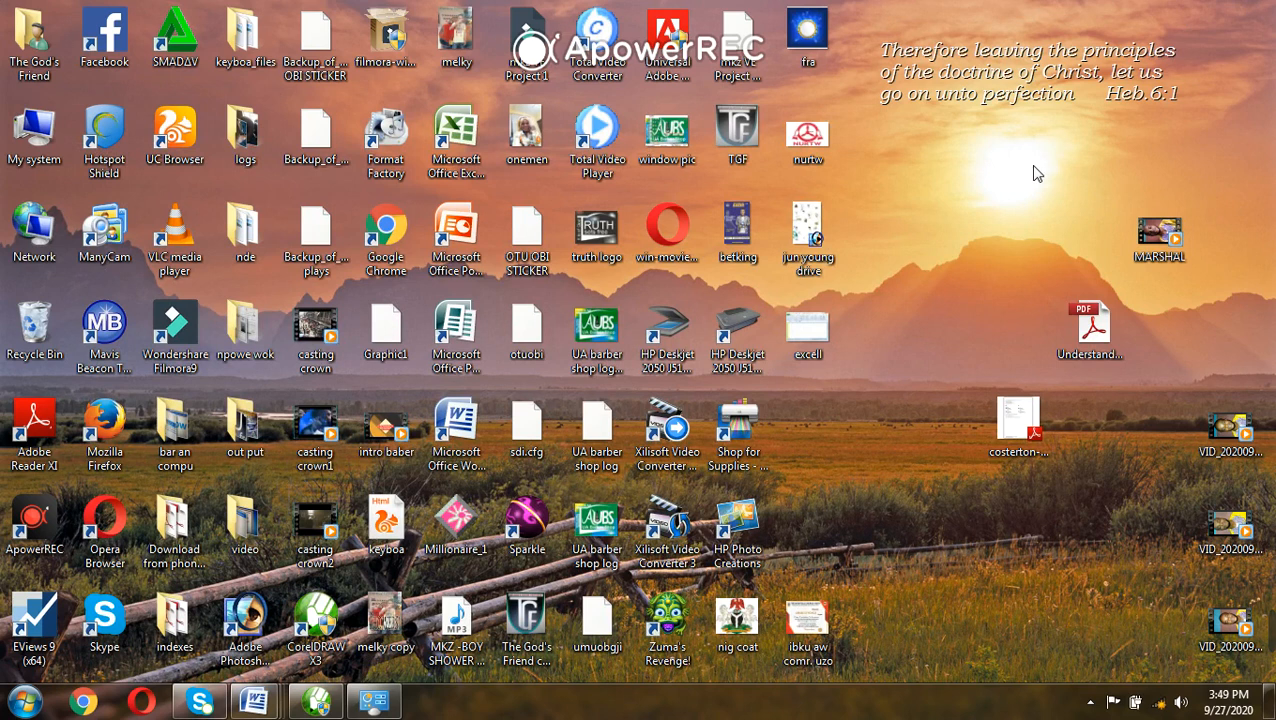
mouse_move(624, 472)
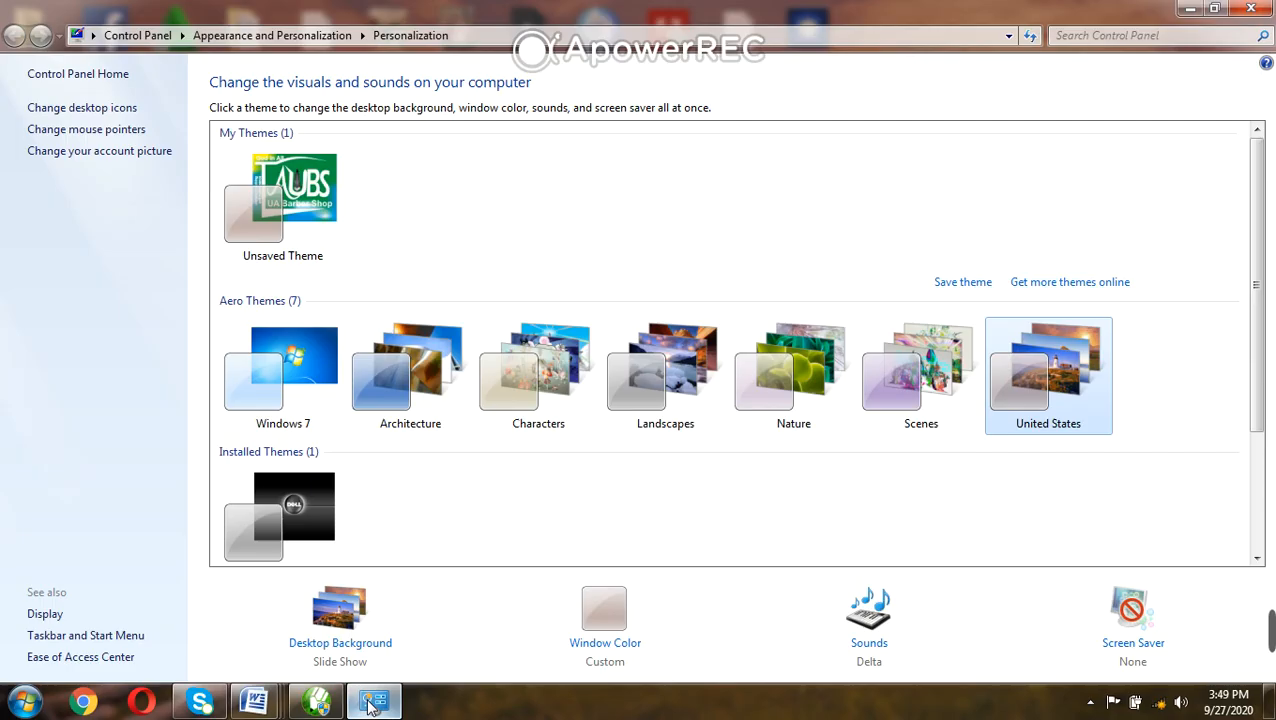
mouse_move(340, 642)
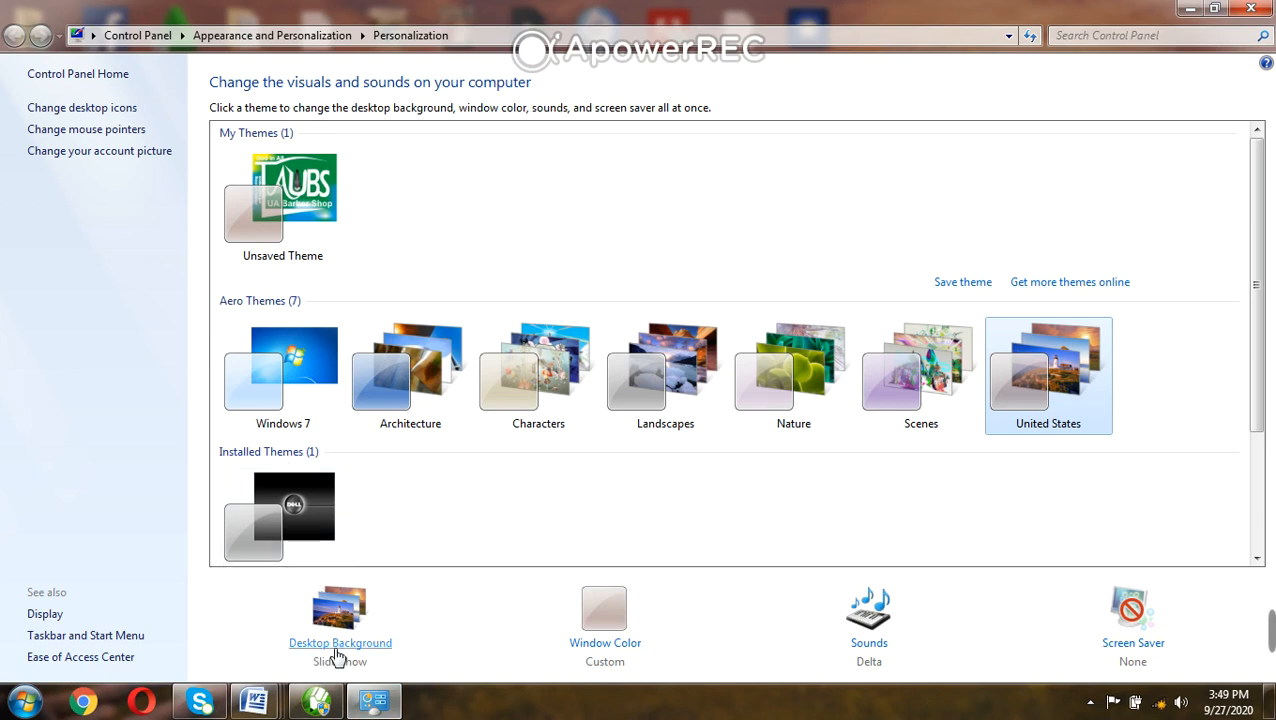
Step: In Desktop Background, enable pausing the slide show on battery power and start browsing for a folder
left_click(340, 644)
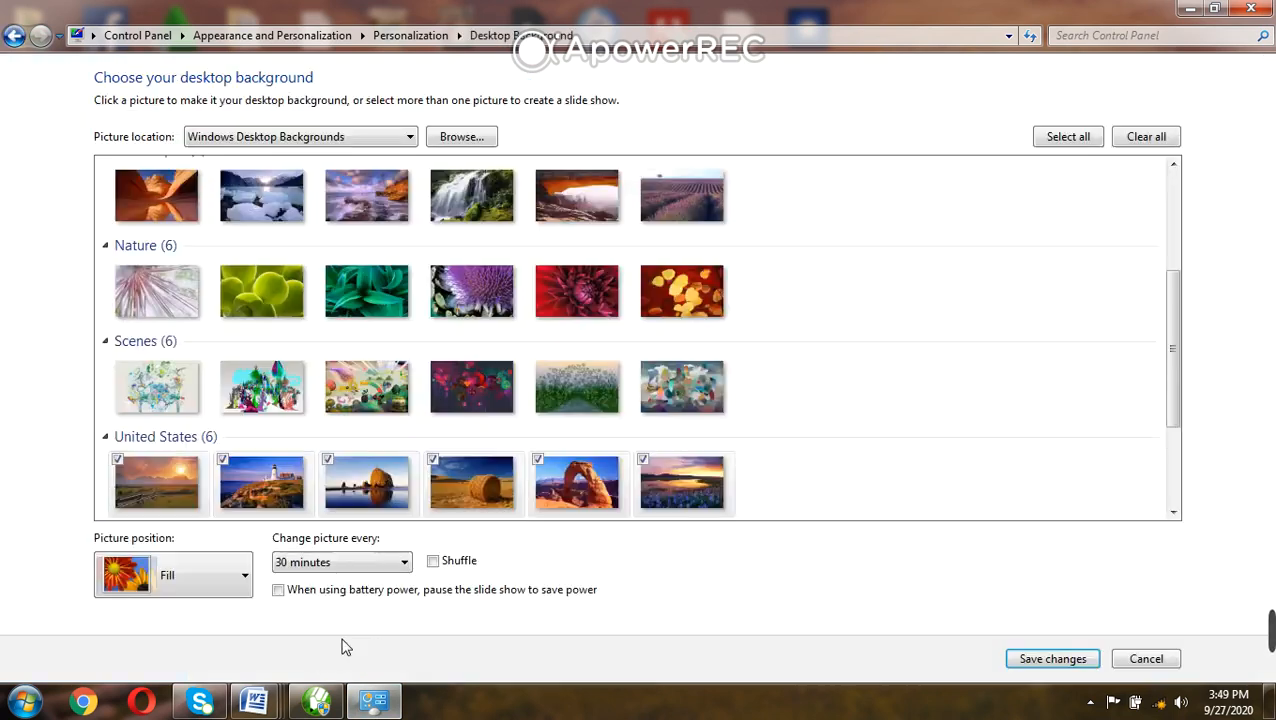
left_click(278, 588)
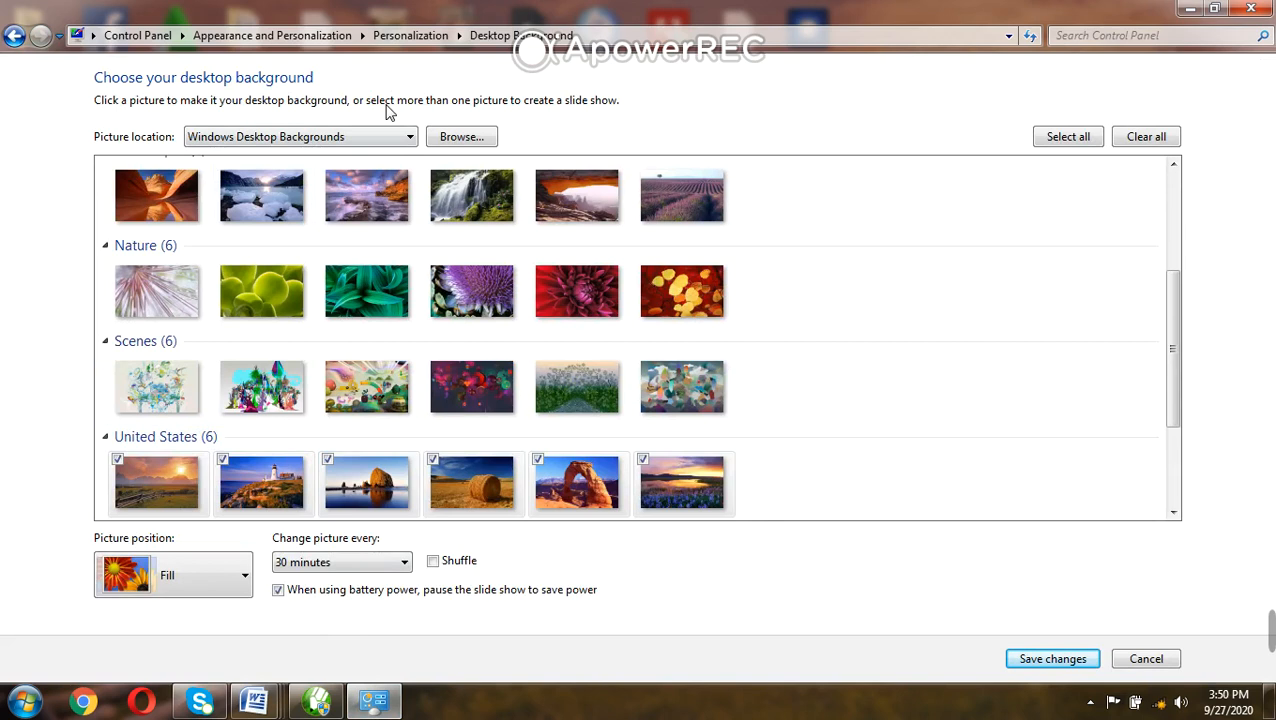
left_click(462, 136)
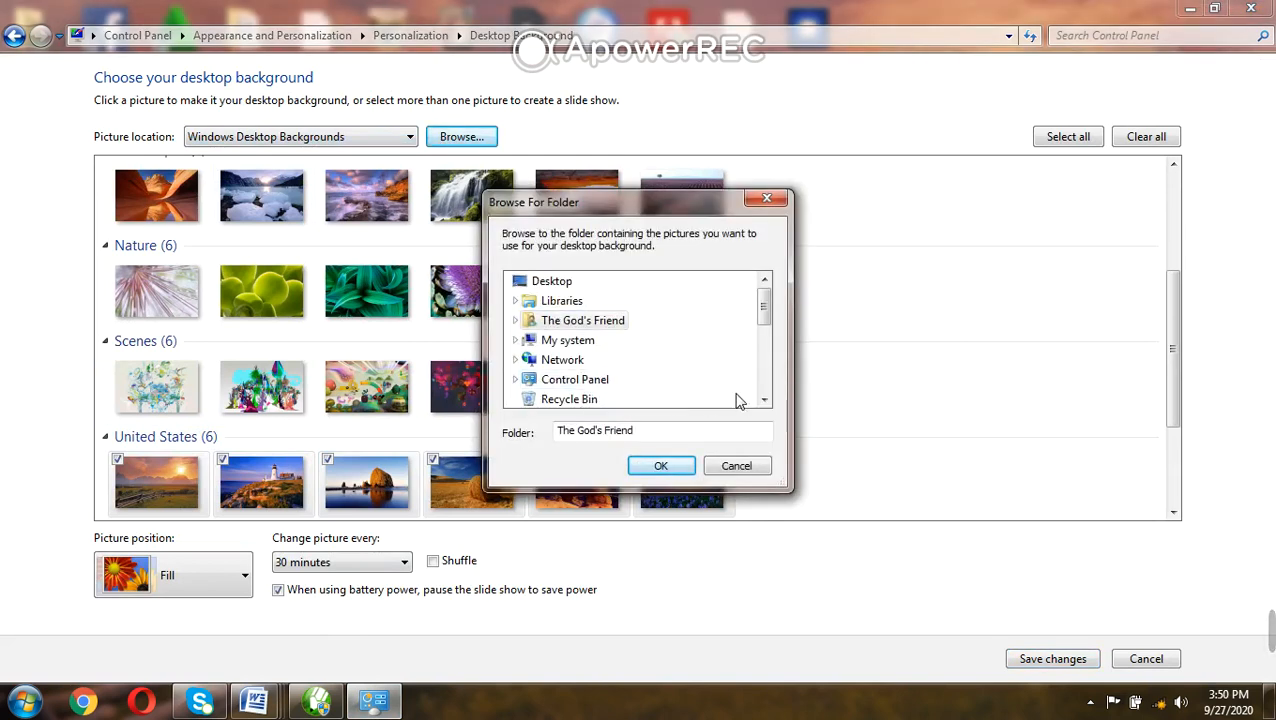
Step: Set the Desktop folder as the picture location so its images appear in the chooser
left_click(764, 400)
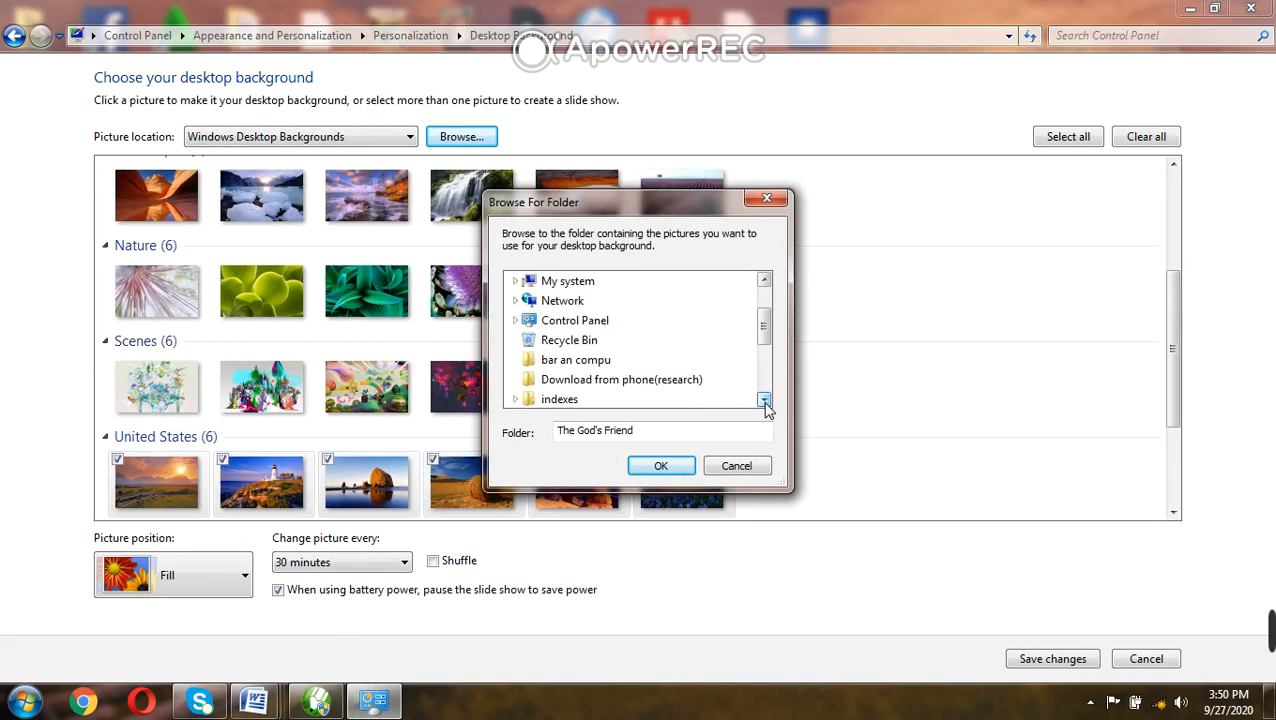
mouse_move(602, 376)
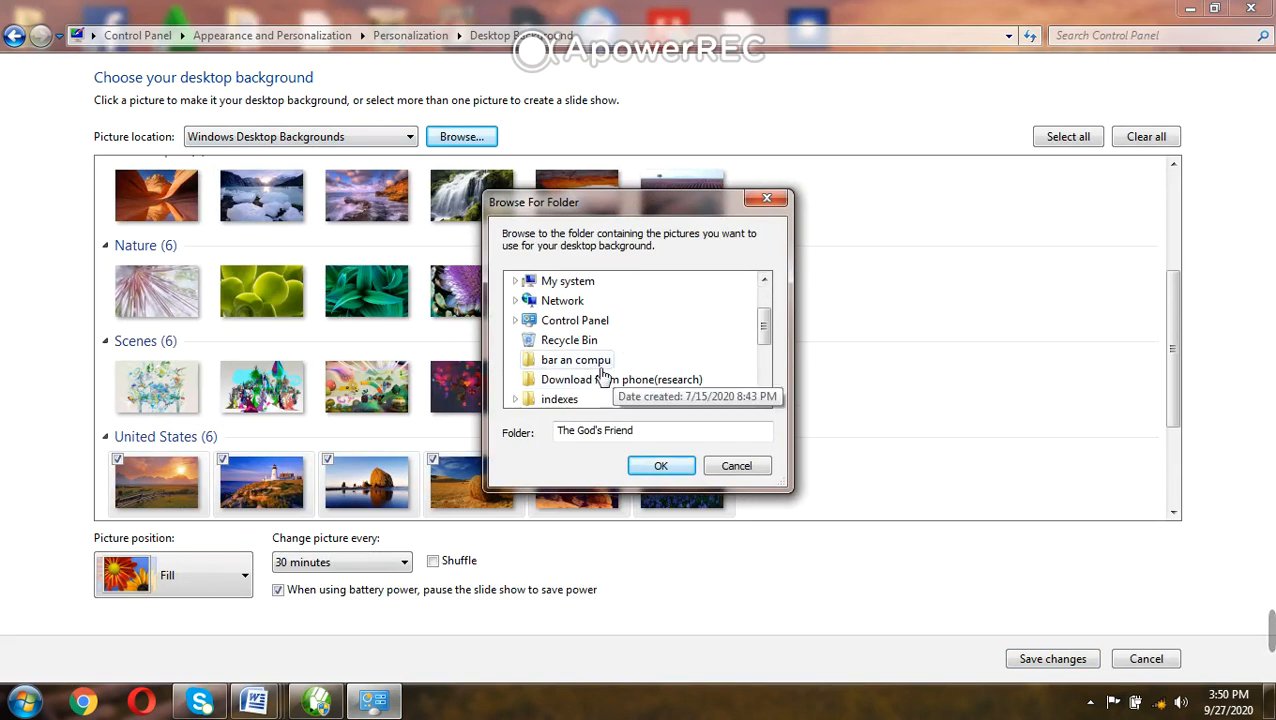
left_click(764, 400)
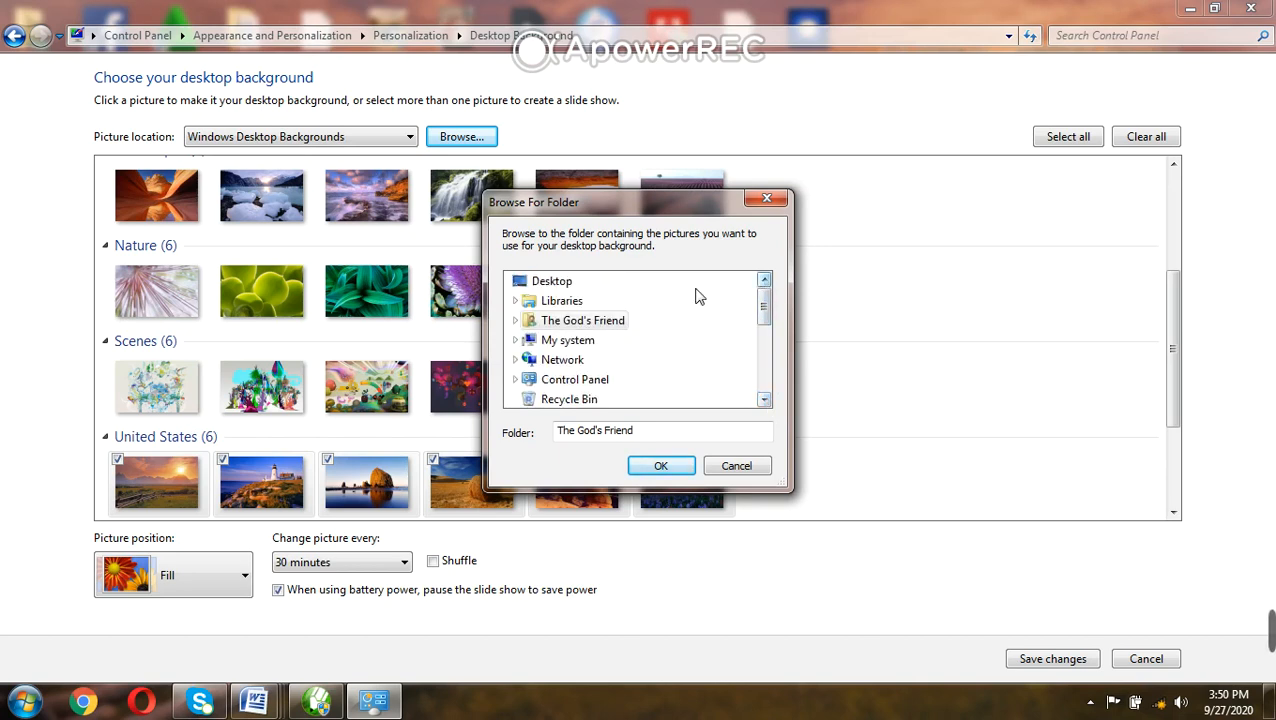
left_click(552, 280)
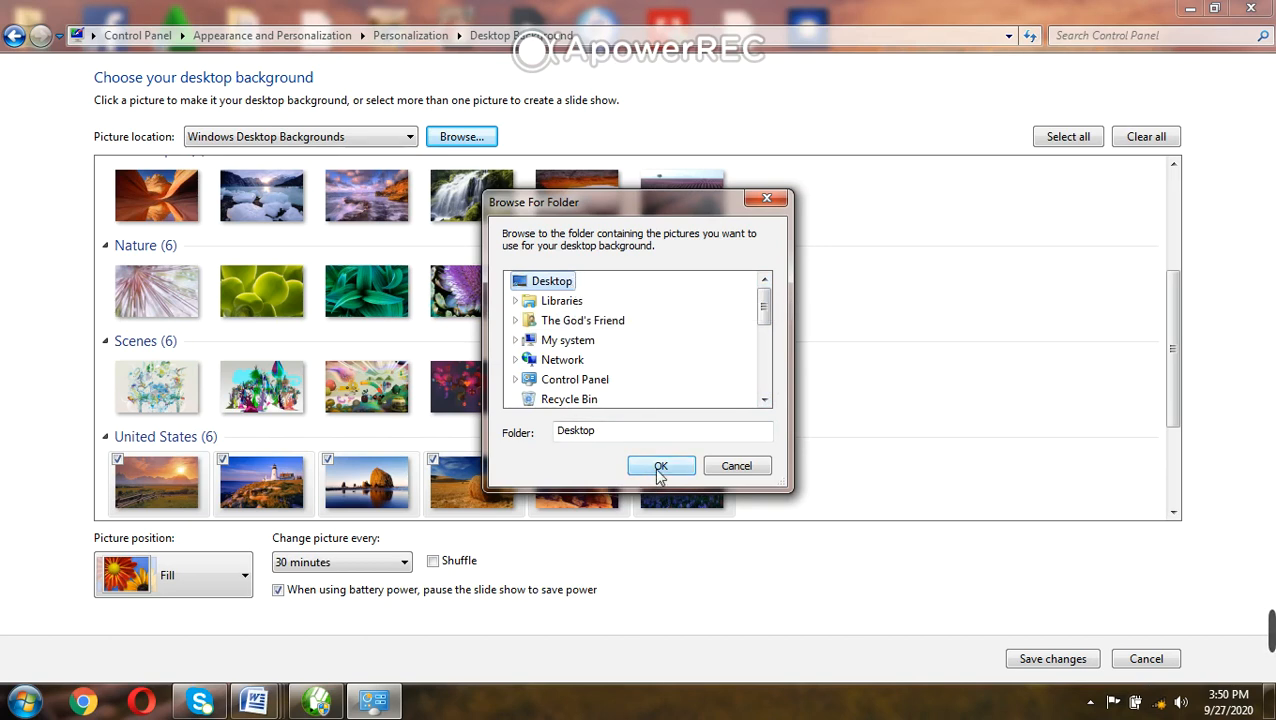
left_click(660, 464)
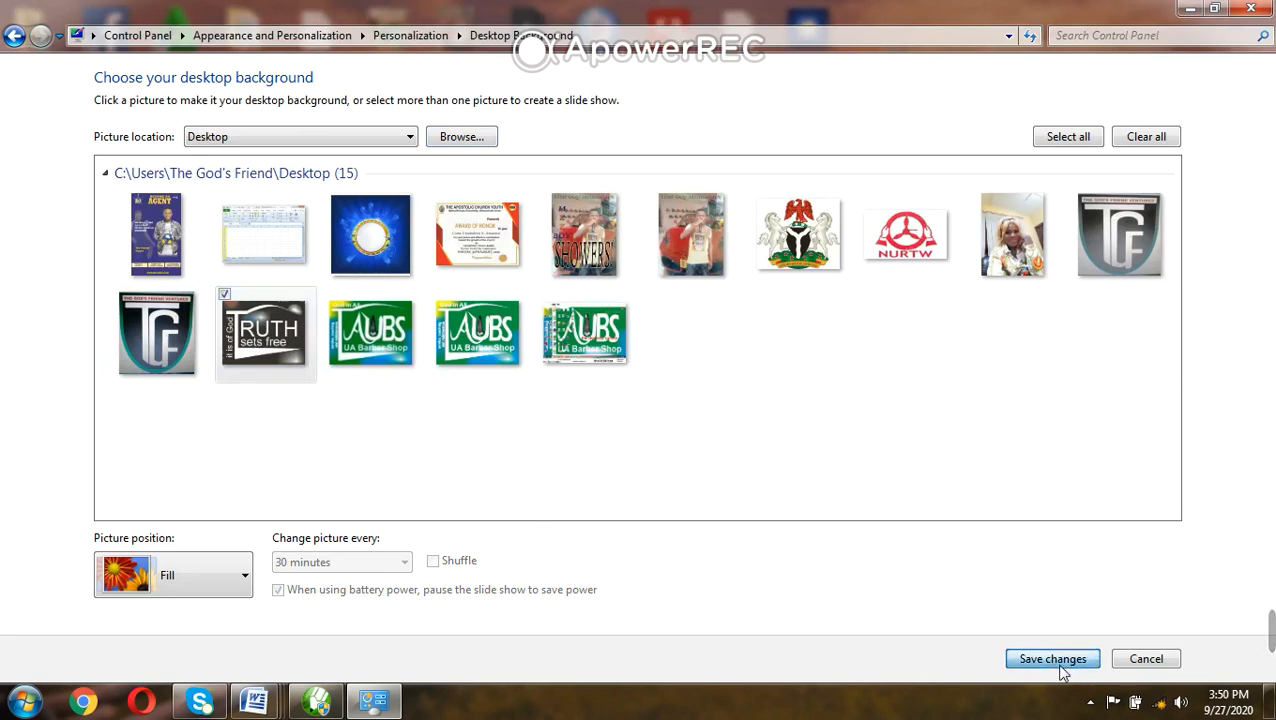
Step: Save the 'Truth sets free' logo as the background, confirming it once more in Desktop Background
left_click(1052, 658)
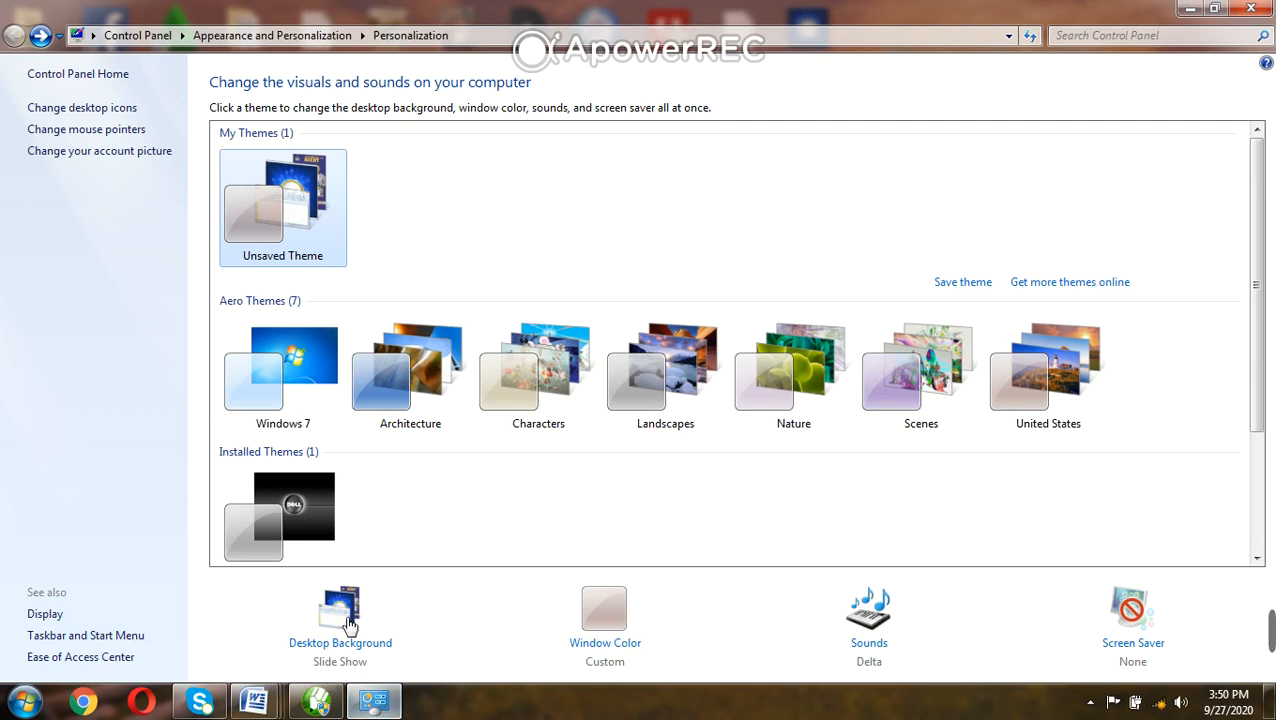
mouse_move(350, 644)
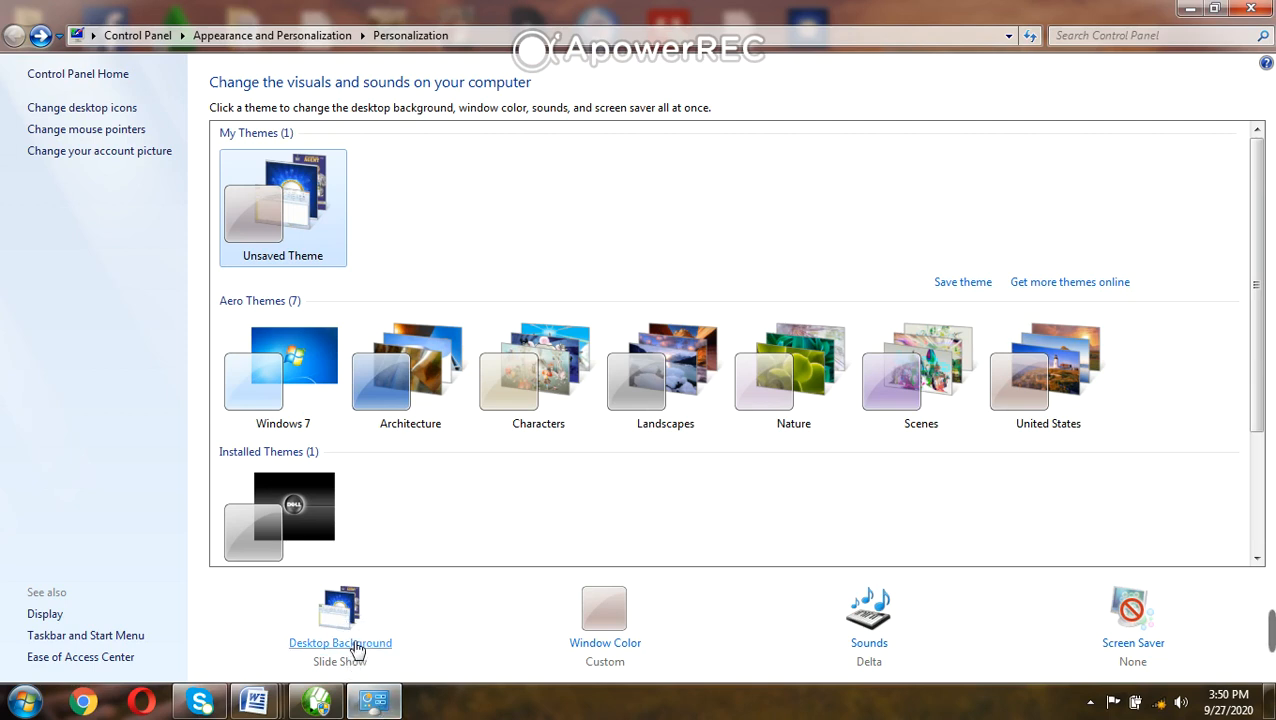
left_click(340, 644)
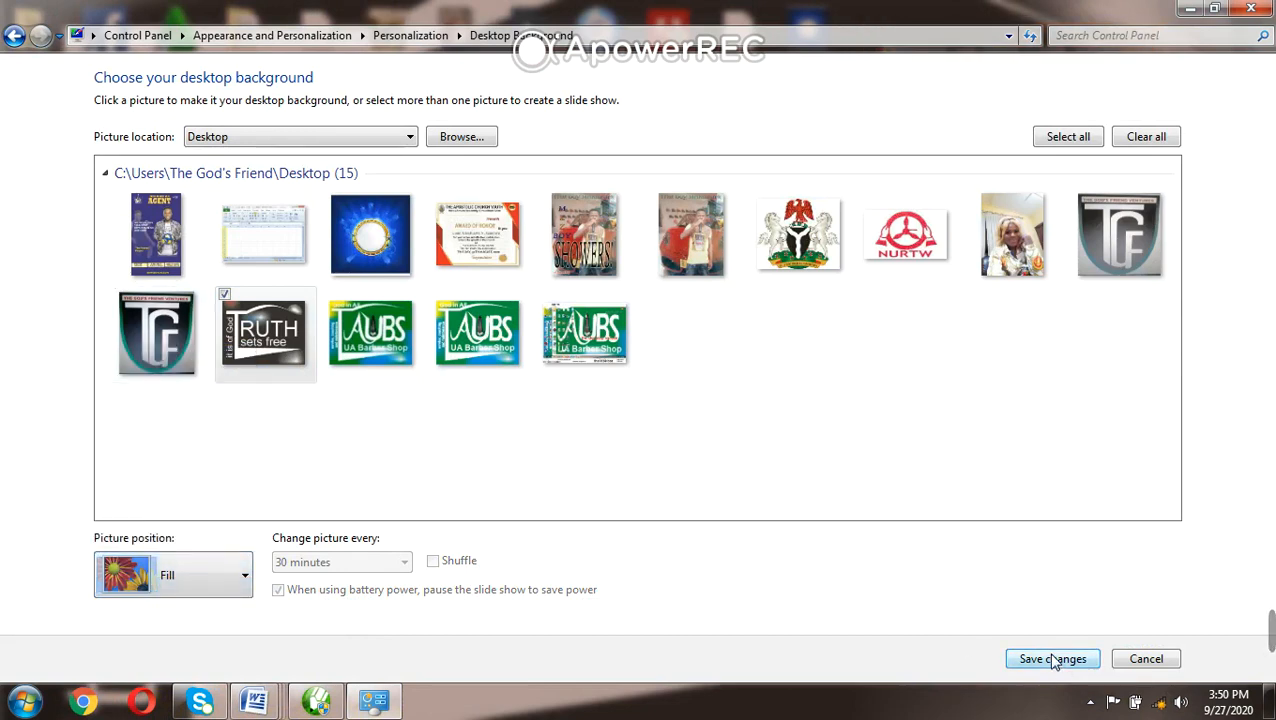
left_click(1052, 658)
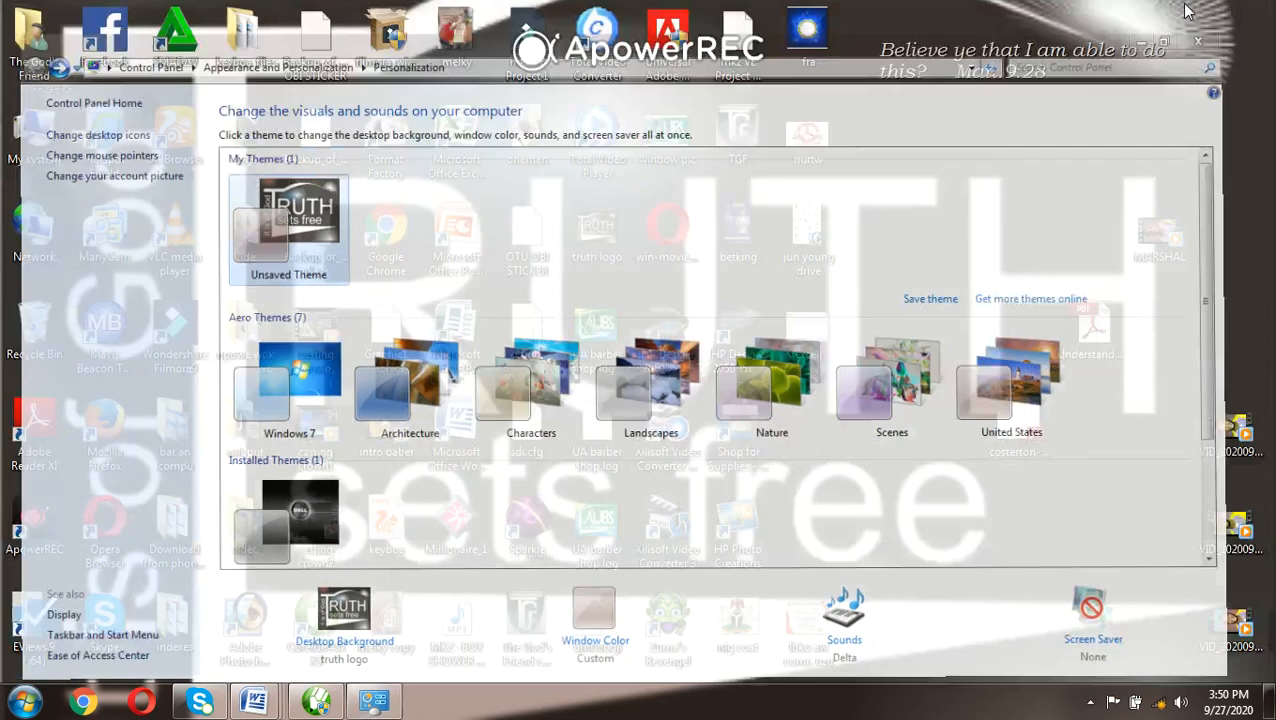
left_click(1196, 40)
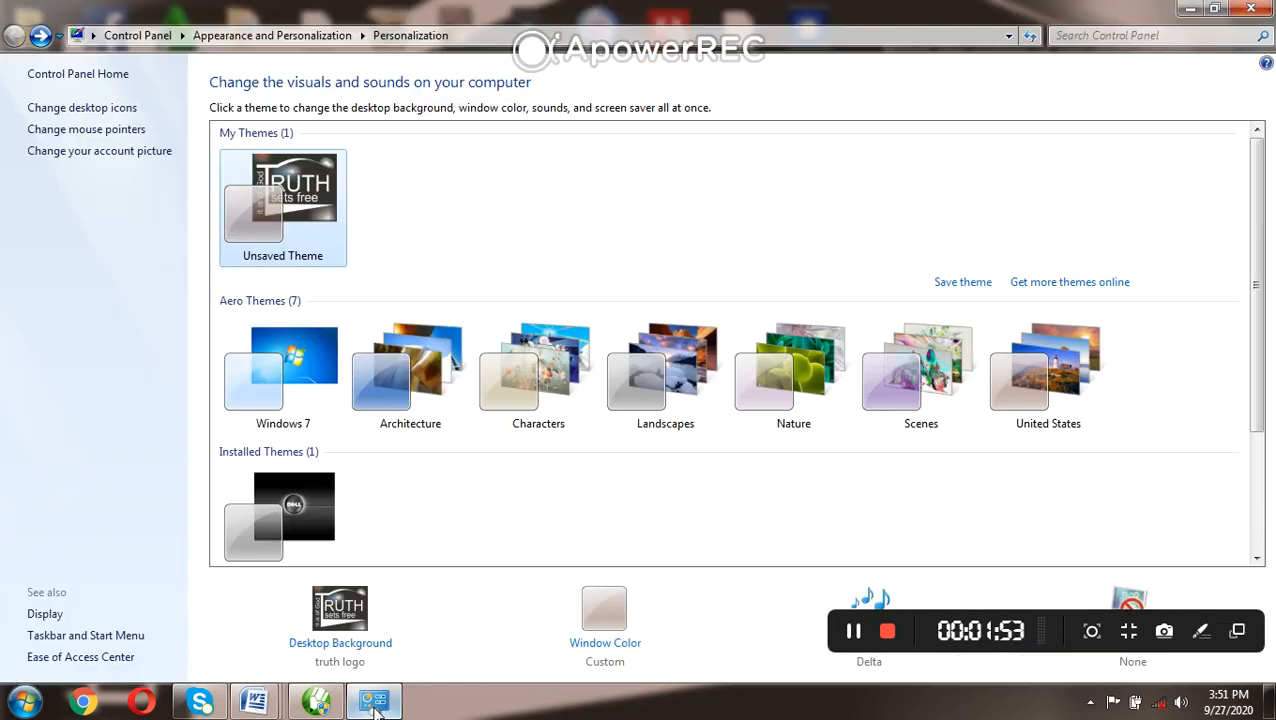
mouse_move(340, 642)
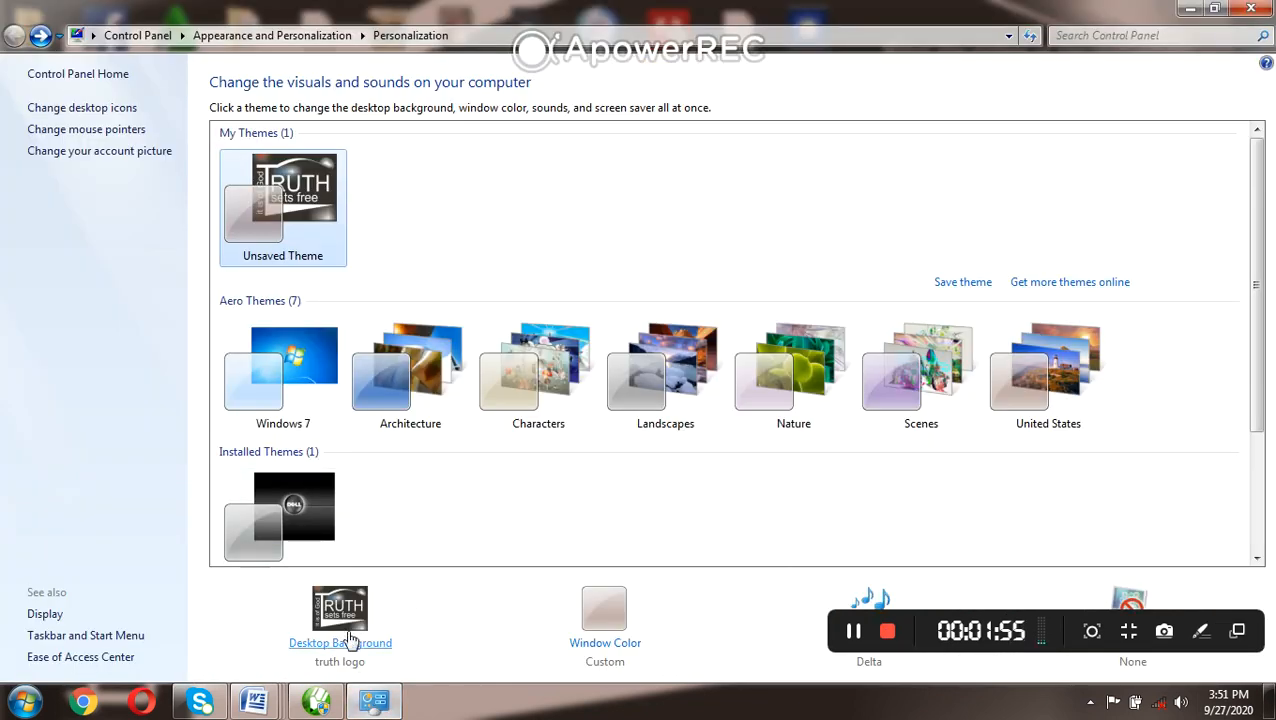